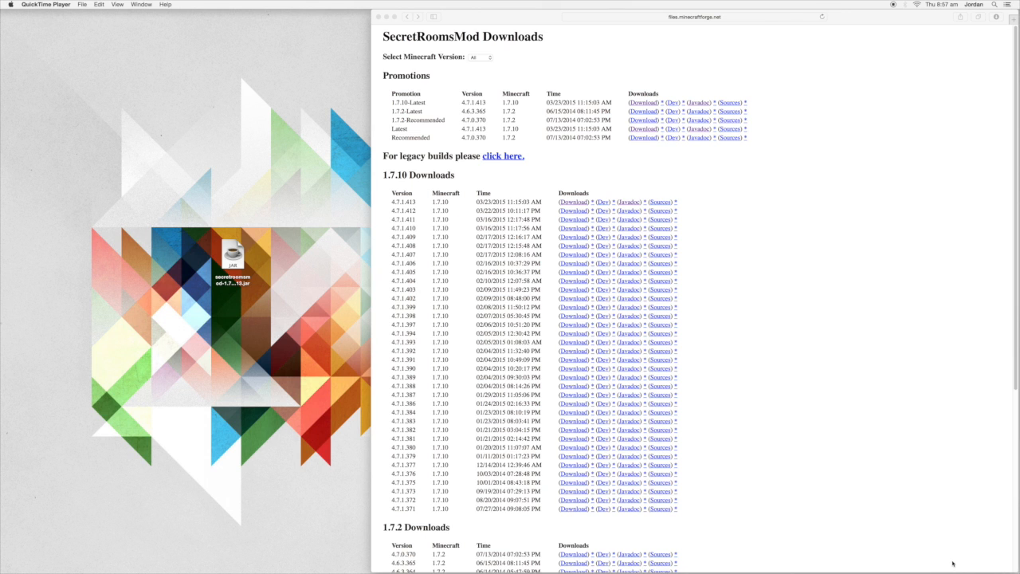
{"action": "mouse_move", "coordinate": [845, 457]}
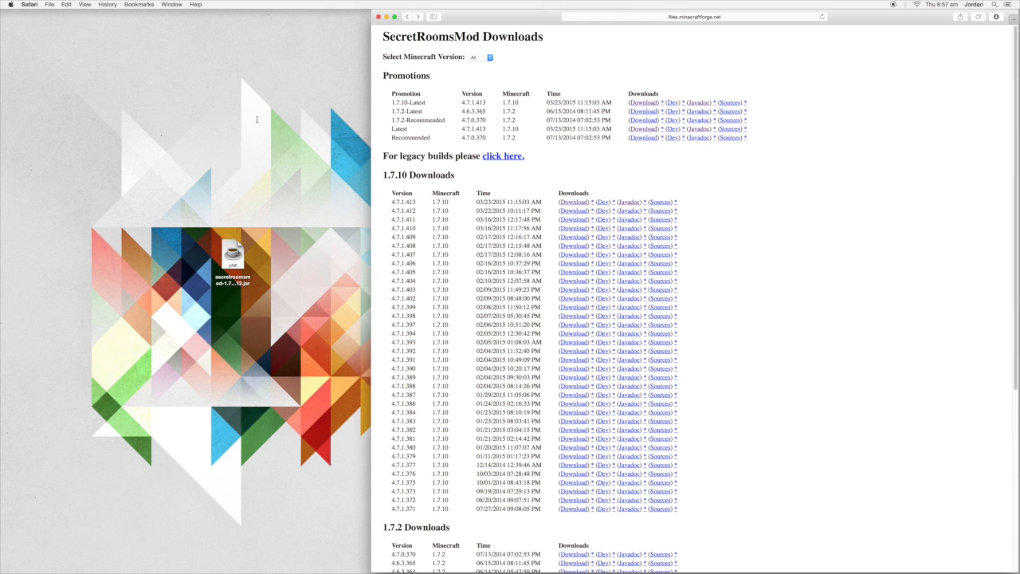
Move the SecretRoomsMod jar from the desktop into Application Support > minecraft > mods
{"action": "left_click", "coordinate": [232, 255]}
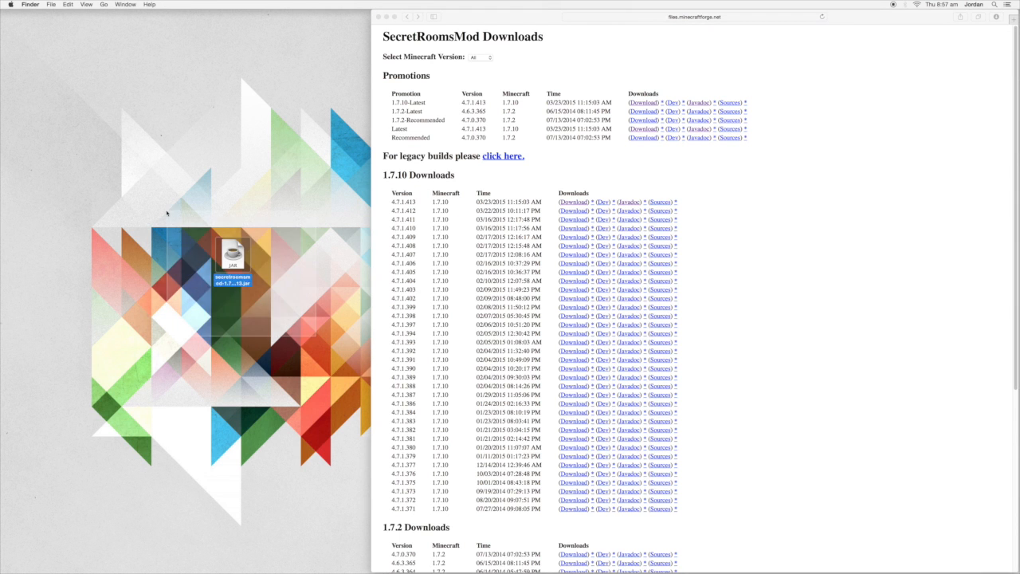
{"action": "left_click", "coordinate": [338, 556]}
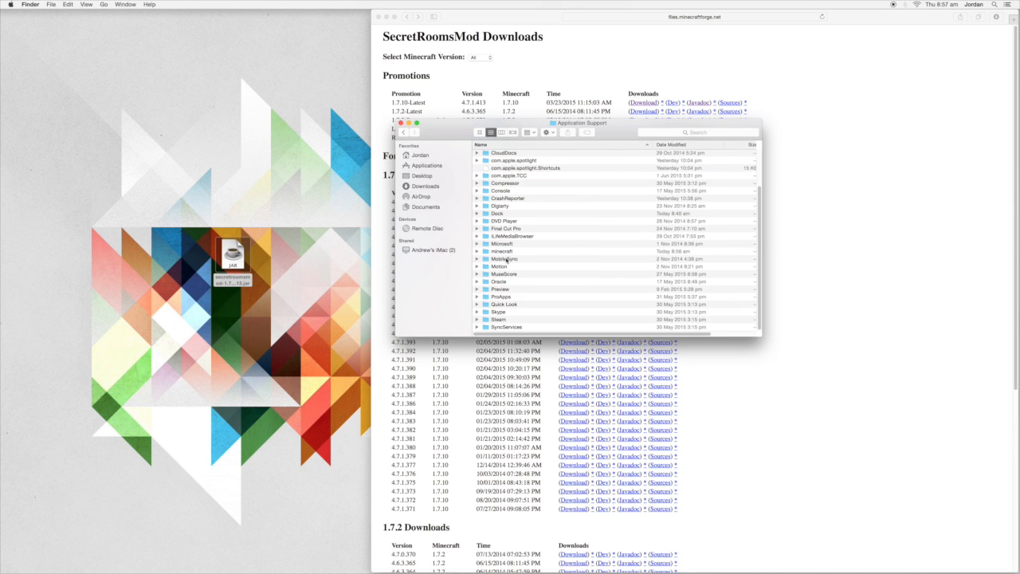
{"action": "double_click", "coordinate": [501, 251]}
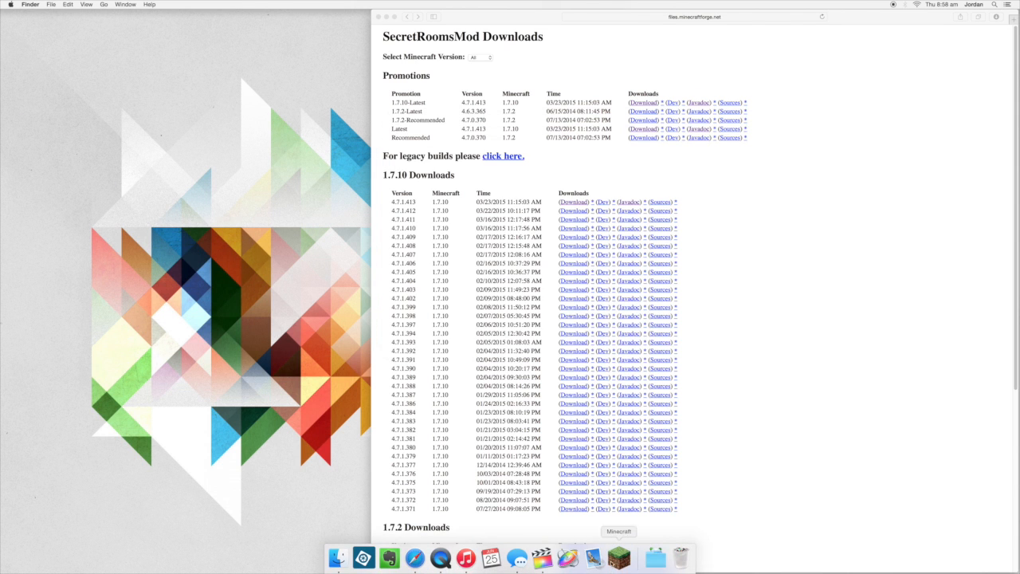
Start the Minecraft Launcher and select the Forge 1.7.10 profile
{"action": "left_click", "coordinate": [619, 557]}
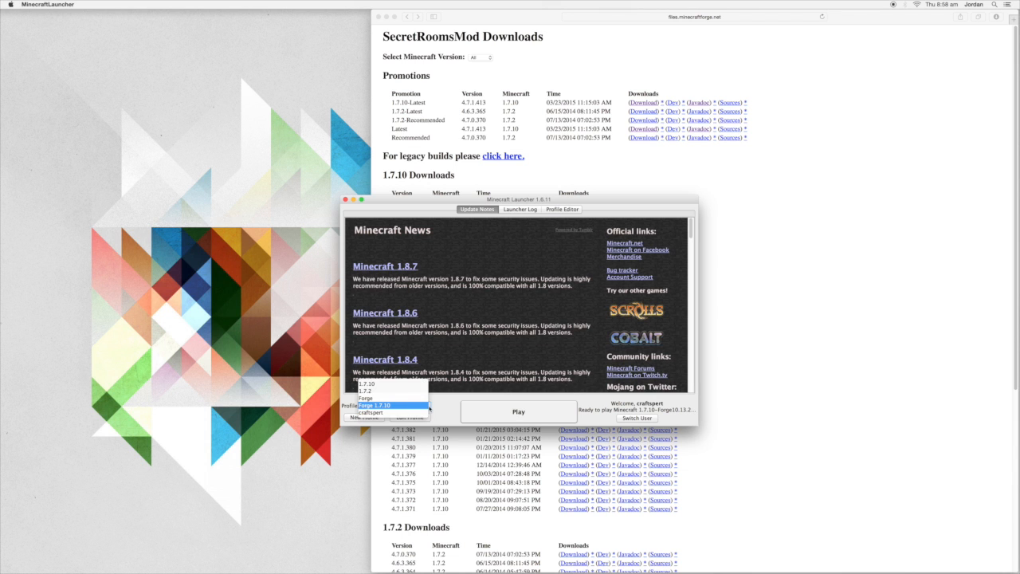
{"action": "left_click", "coordinate": [374, 405]}
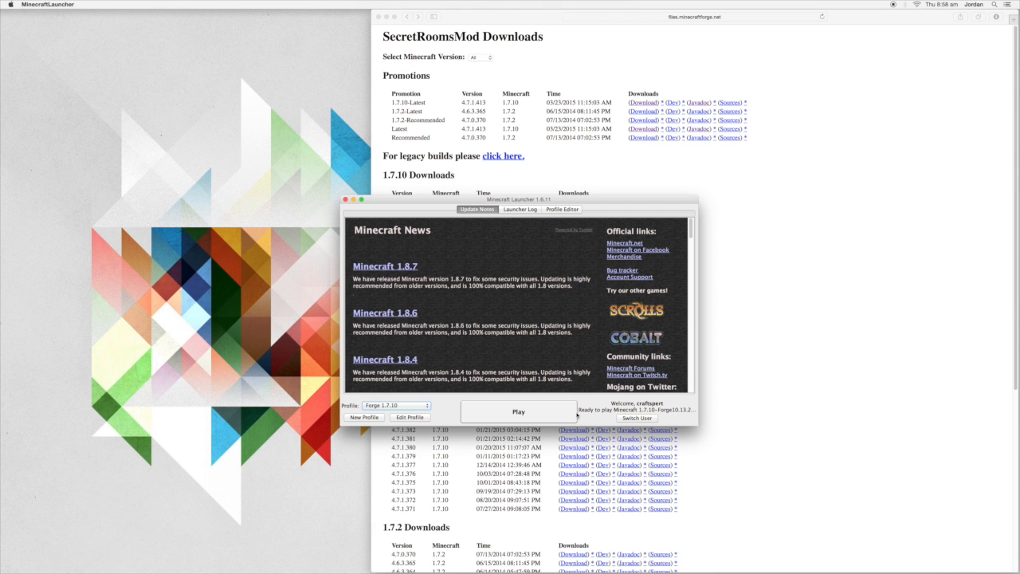
{"action": "mouse_move", "coordinate": [569, 414]}
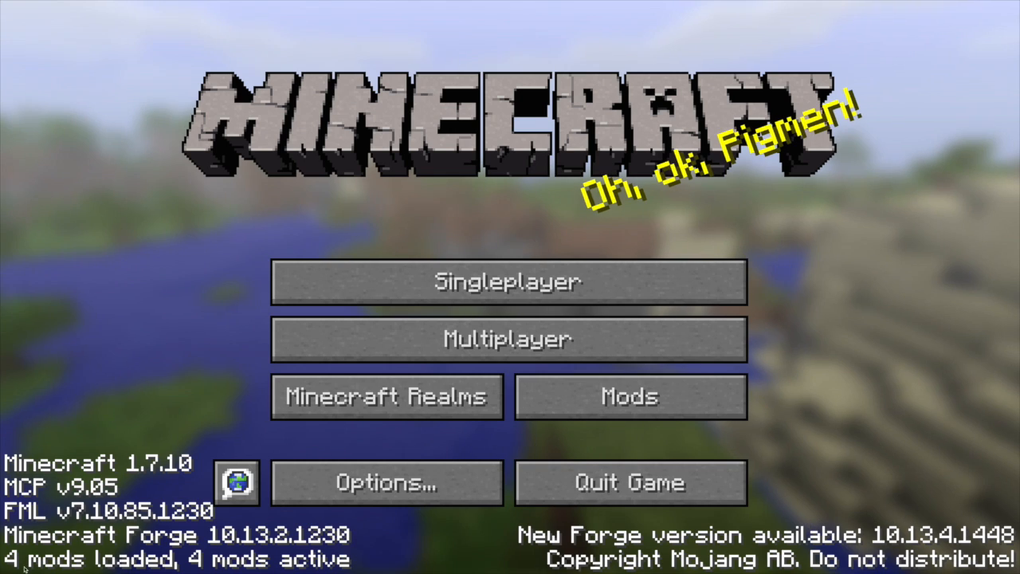
{"action": "left_click", "coordinate": [631, 397]}
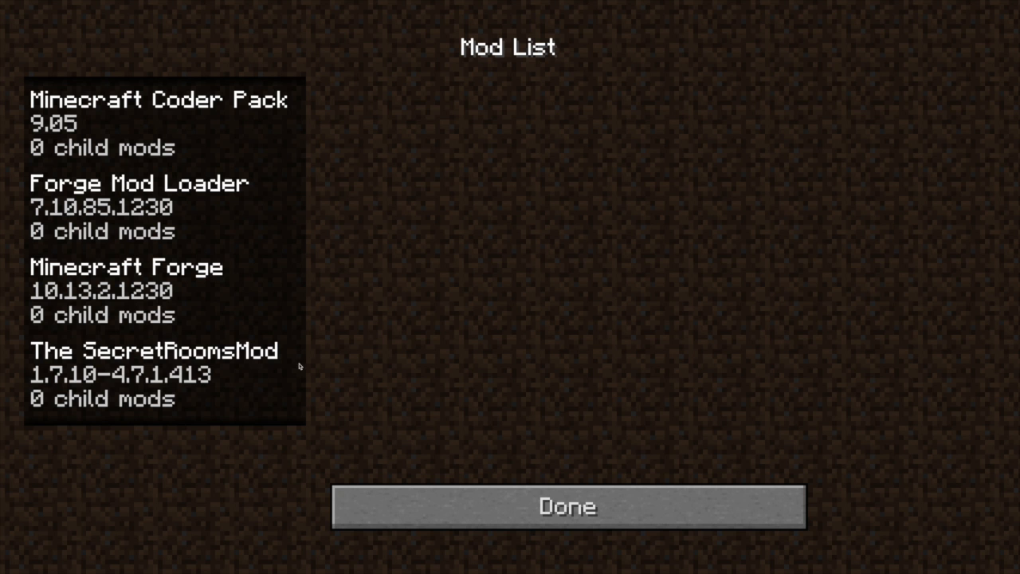
{"action": "left_click", "coordinate": [154, 374]}
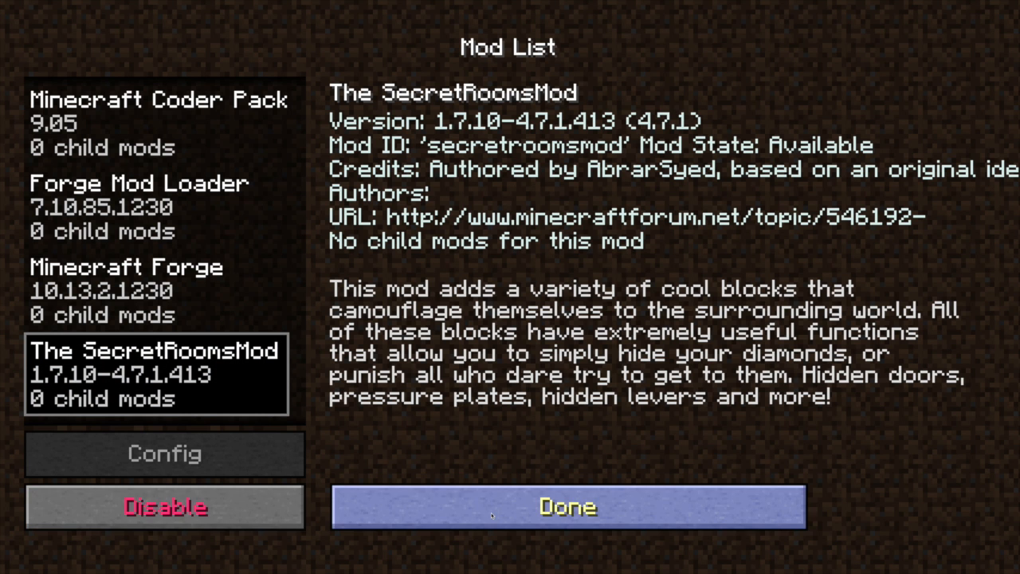
{"action": "left_click", "coordinate": [567, 506]}
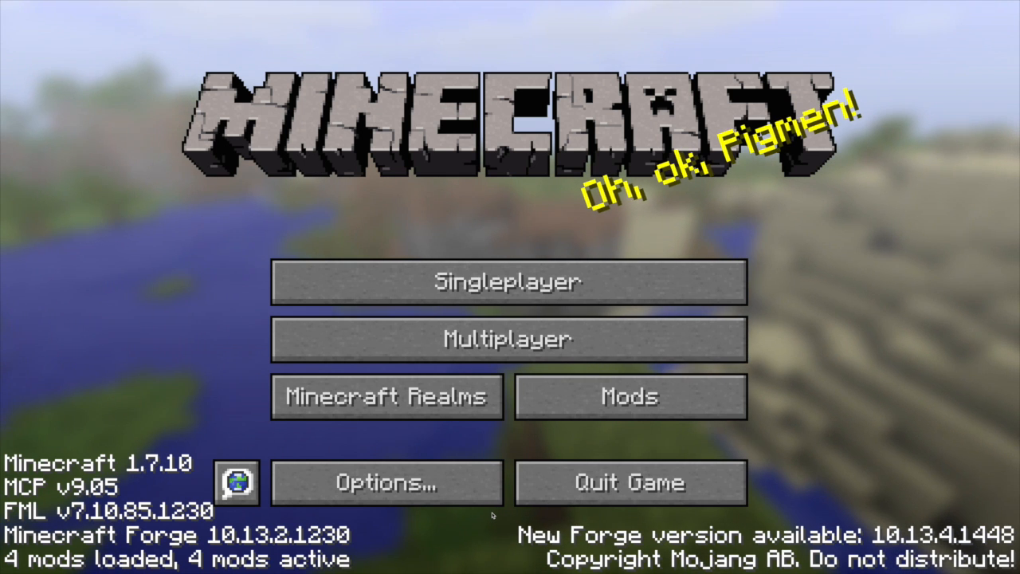